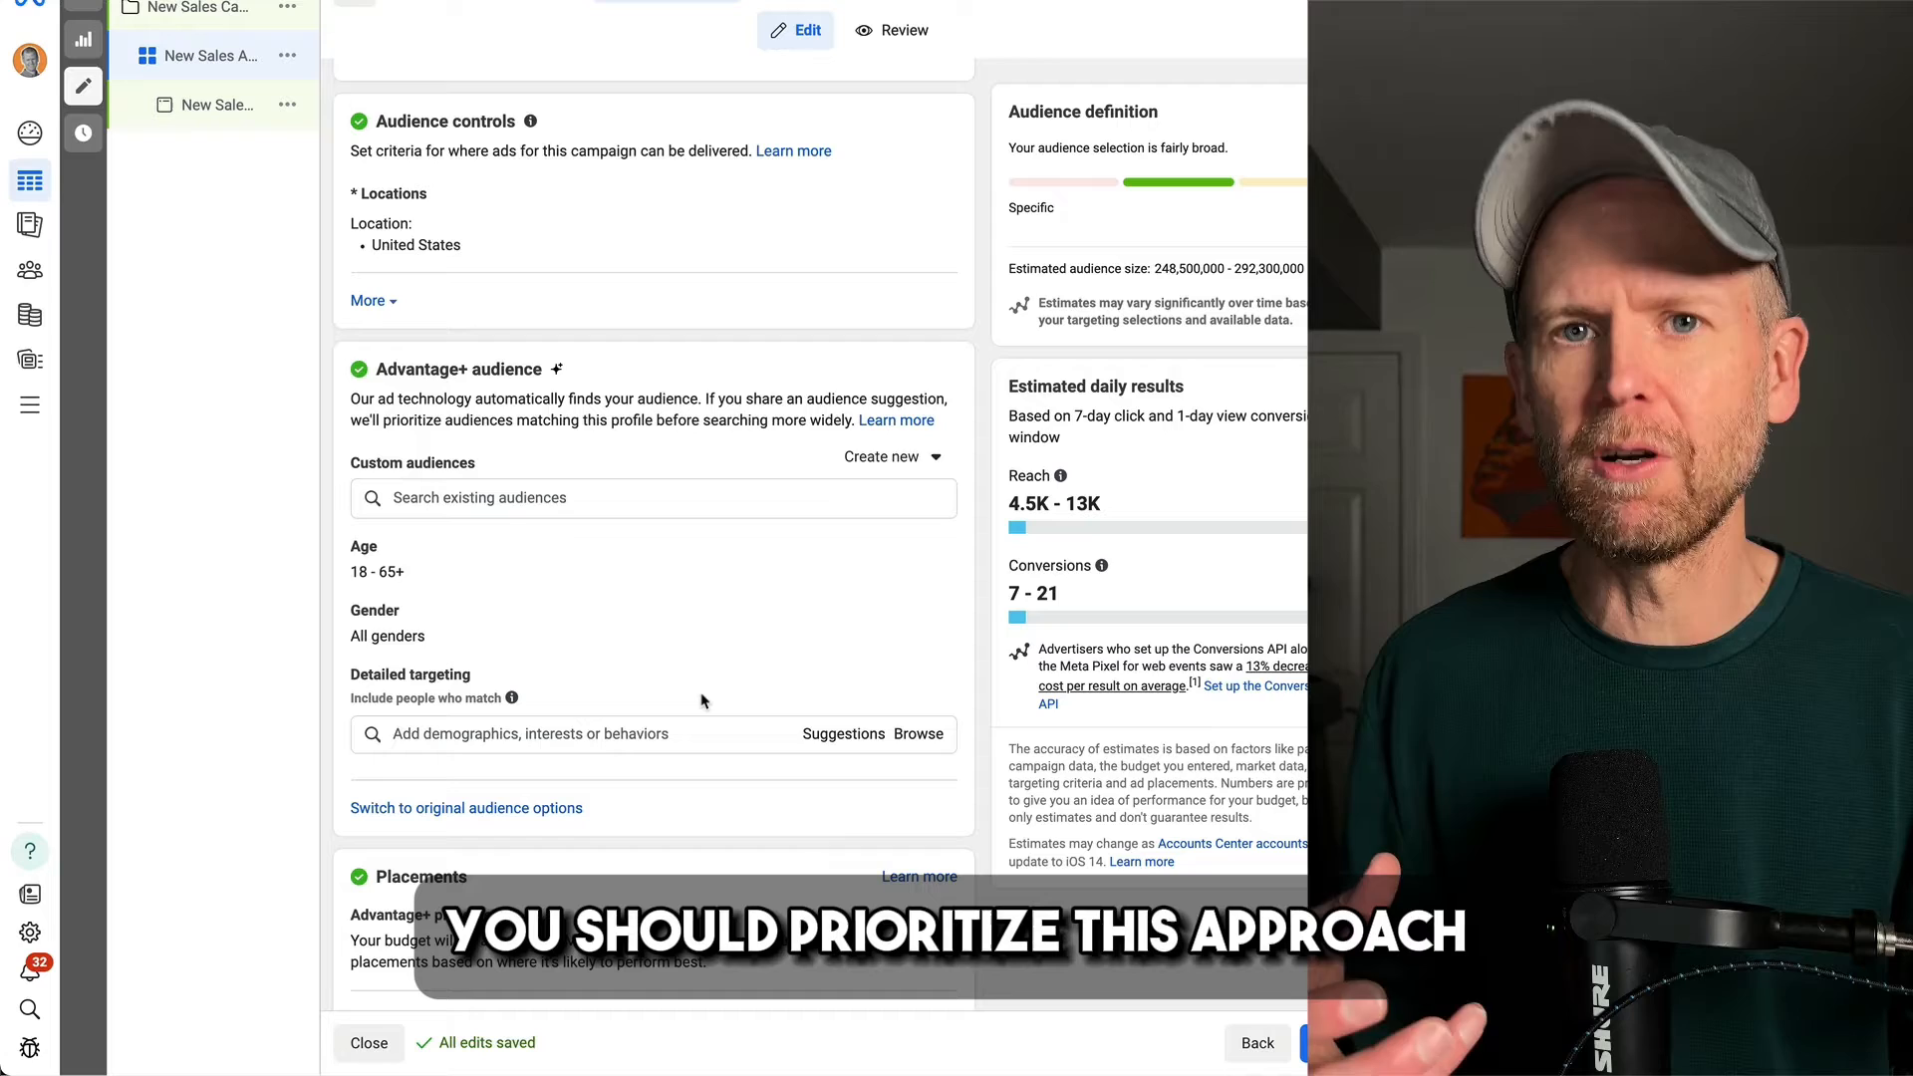
# Step: Leave Advantage+ audience and confirm using the original audience options in the warning dialog
pyautogui.scroll(3)
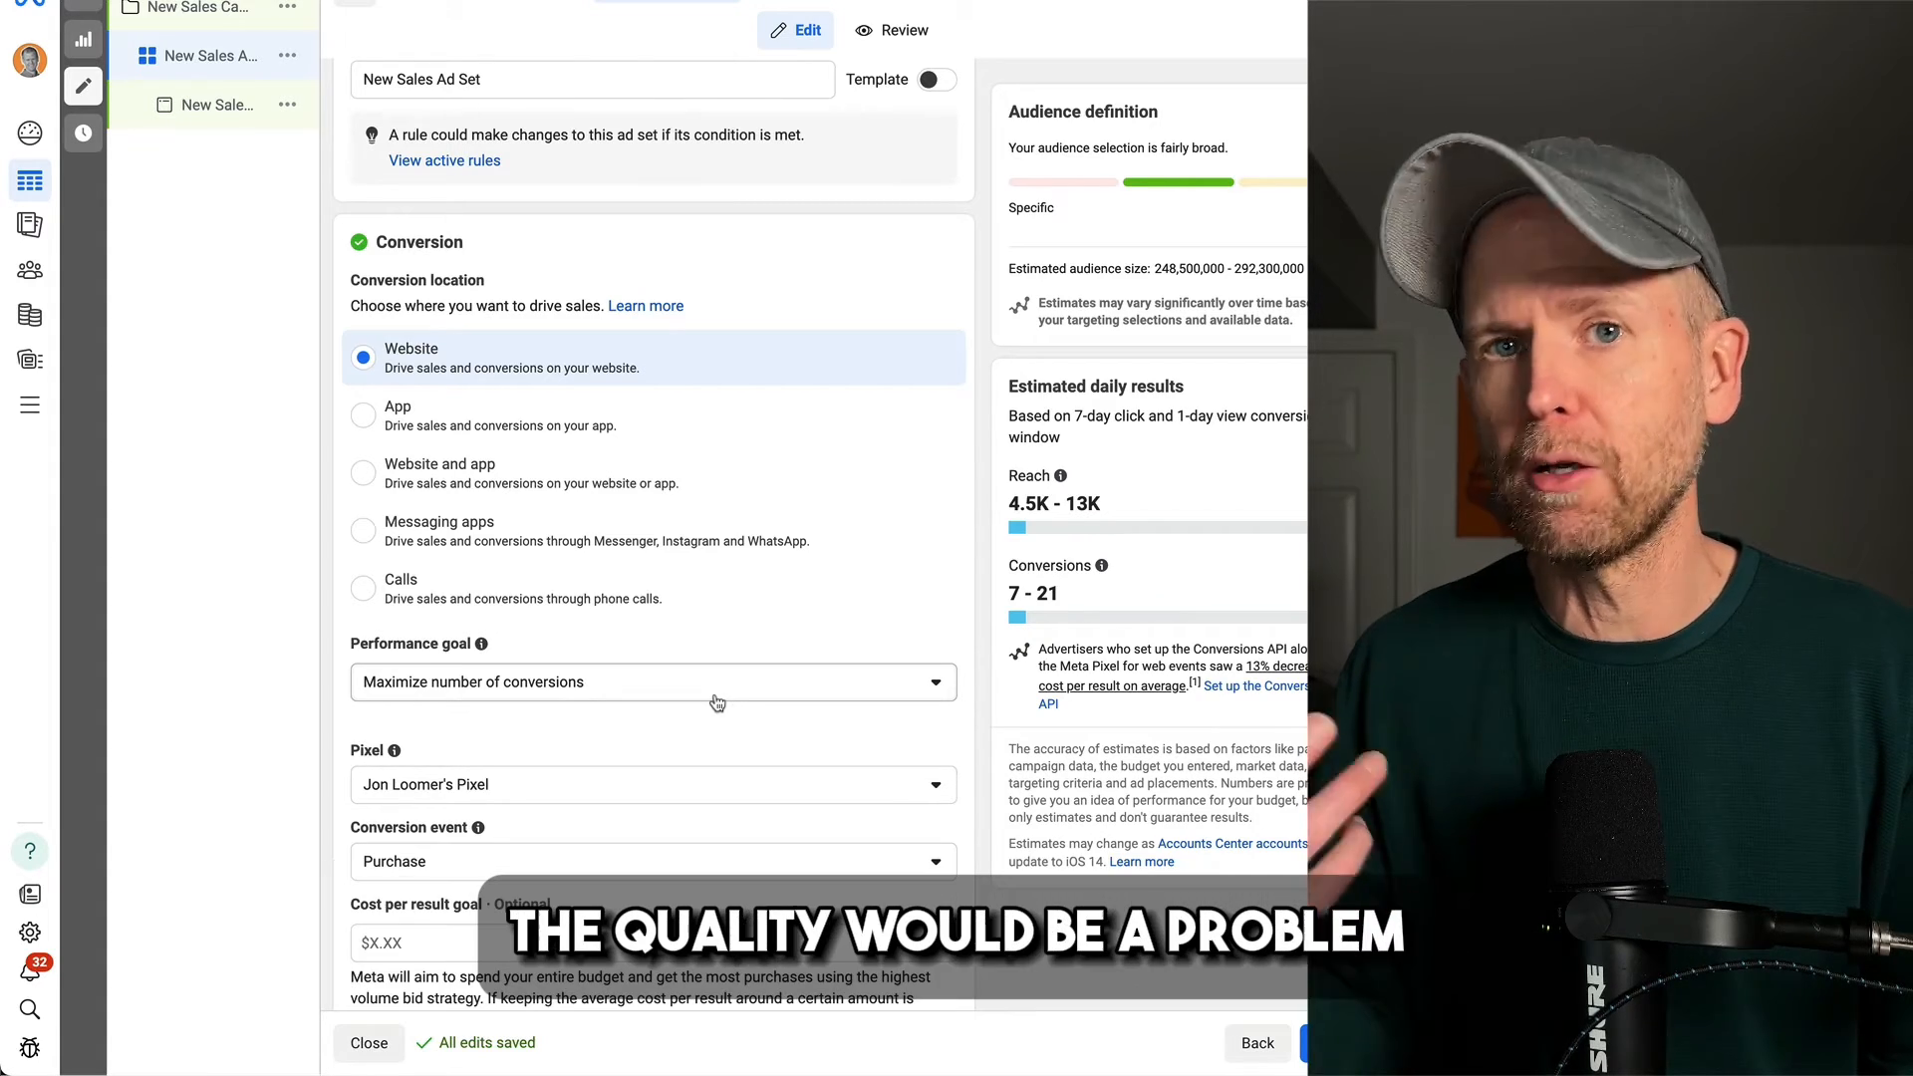
pyautogui.scroll(-3)
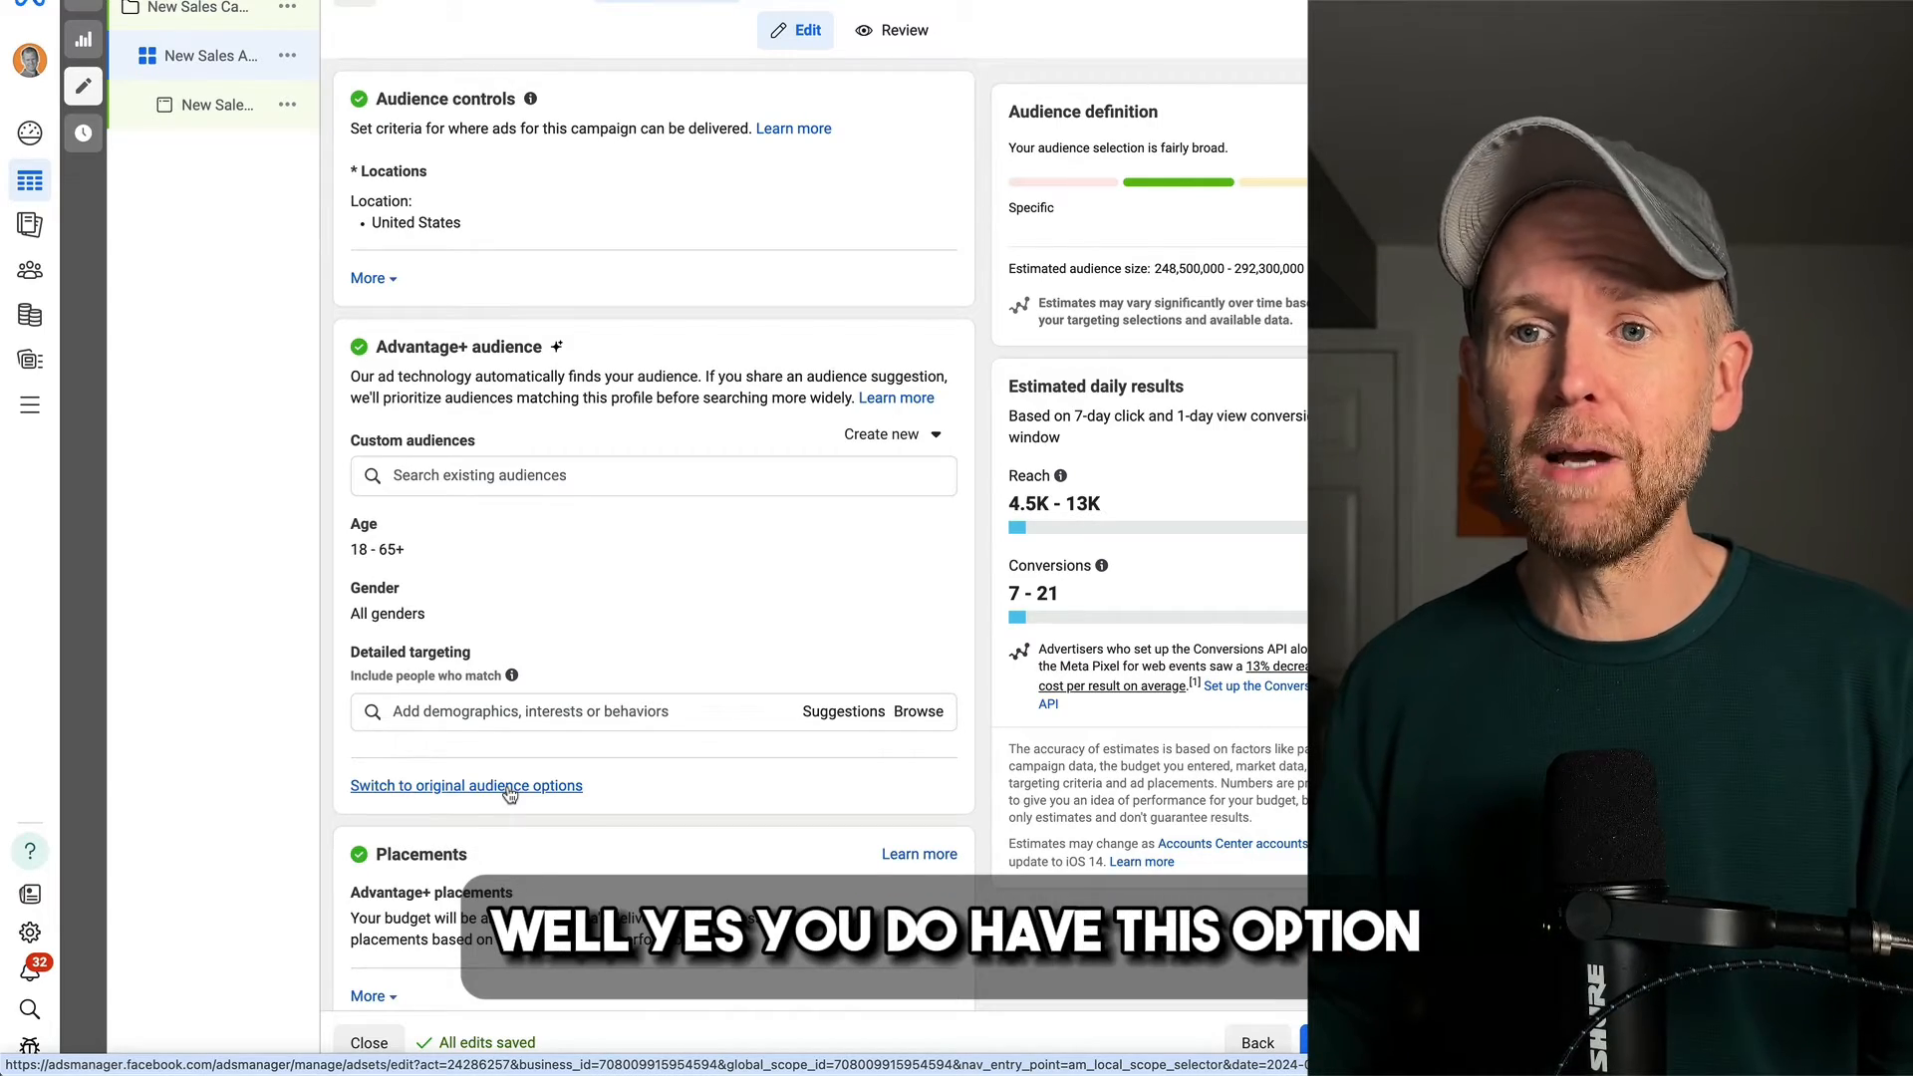
pyautogui.click(466, 784)
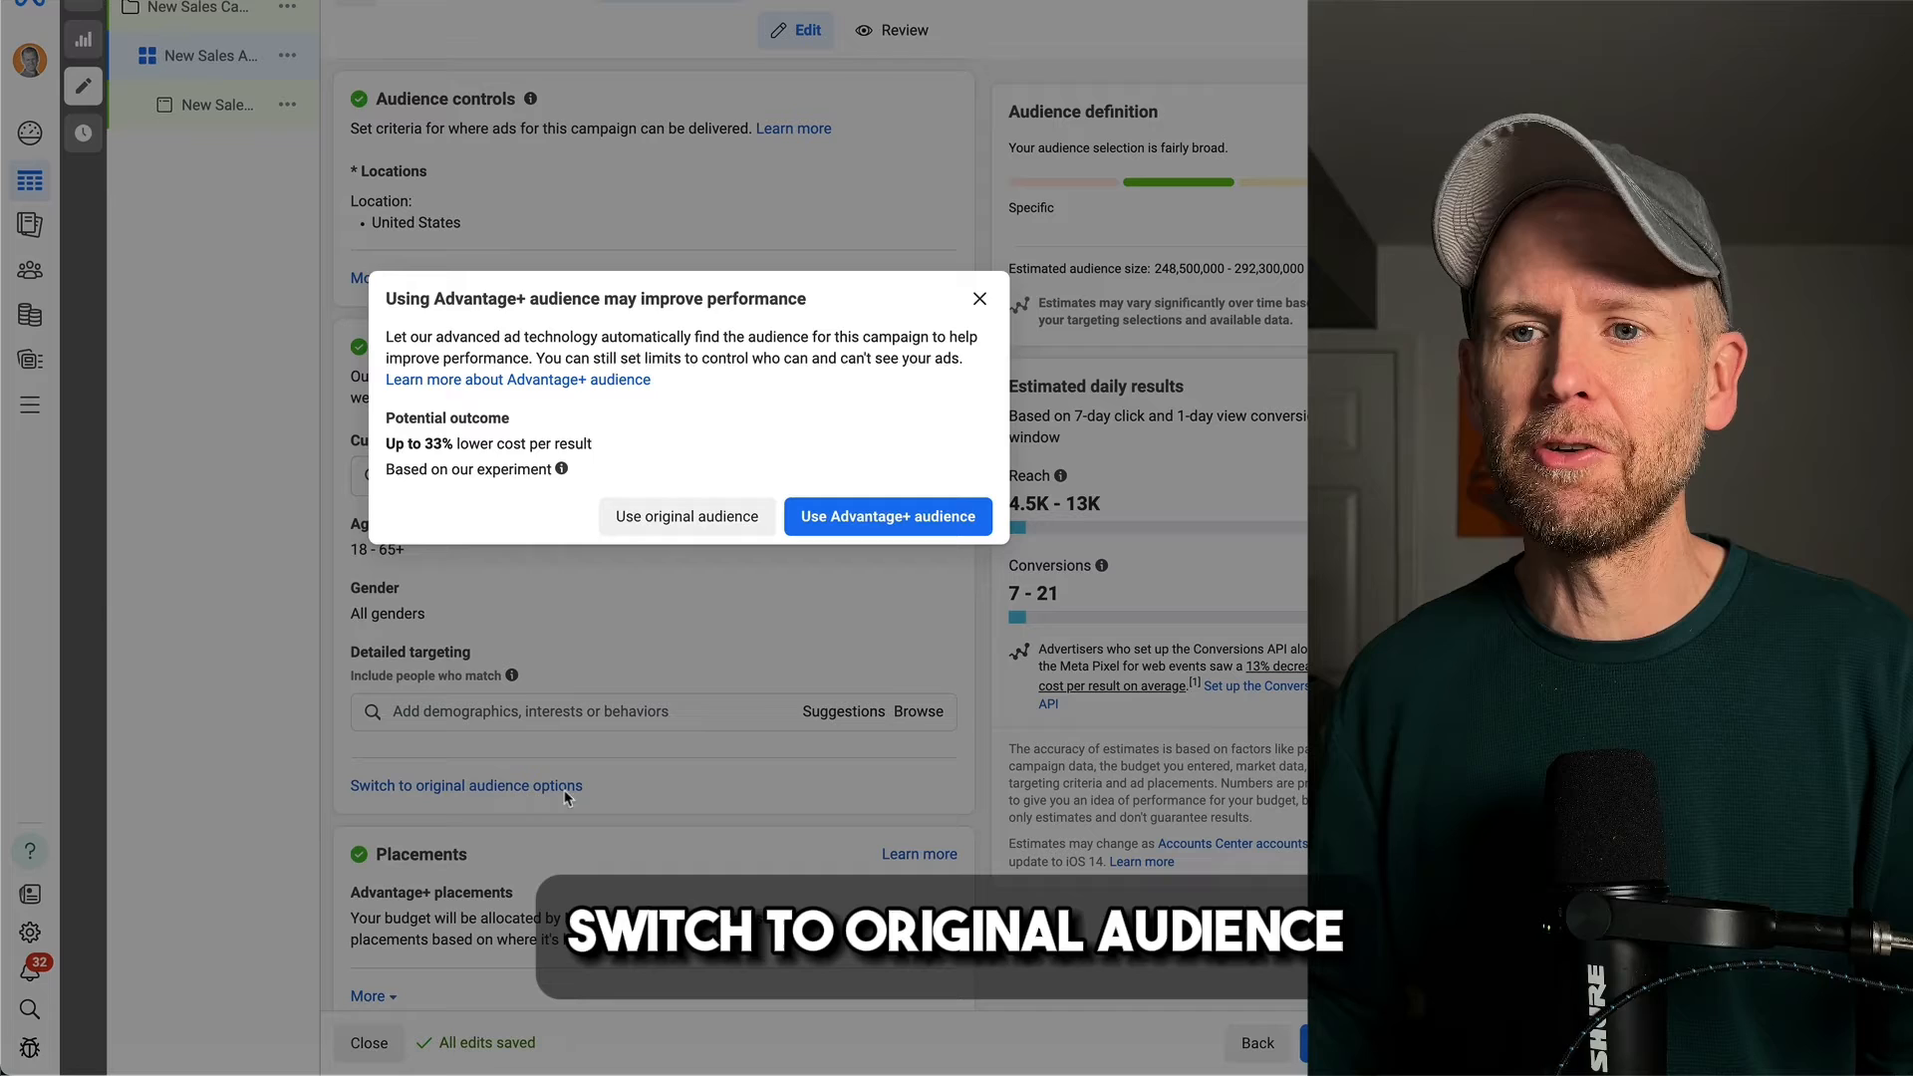
pyautogui.moveTo(554, 400)
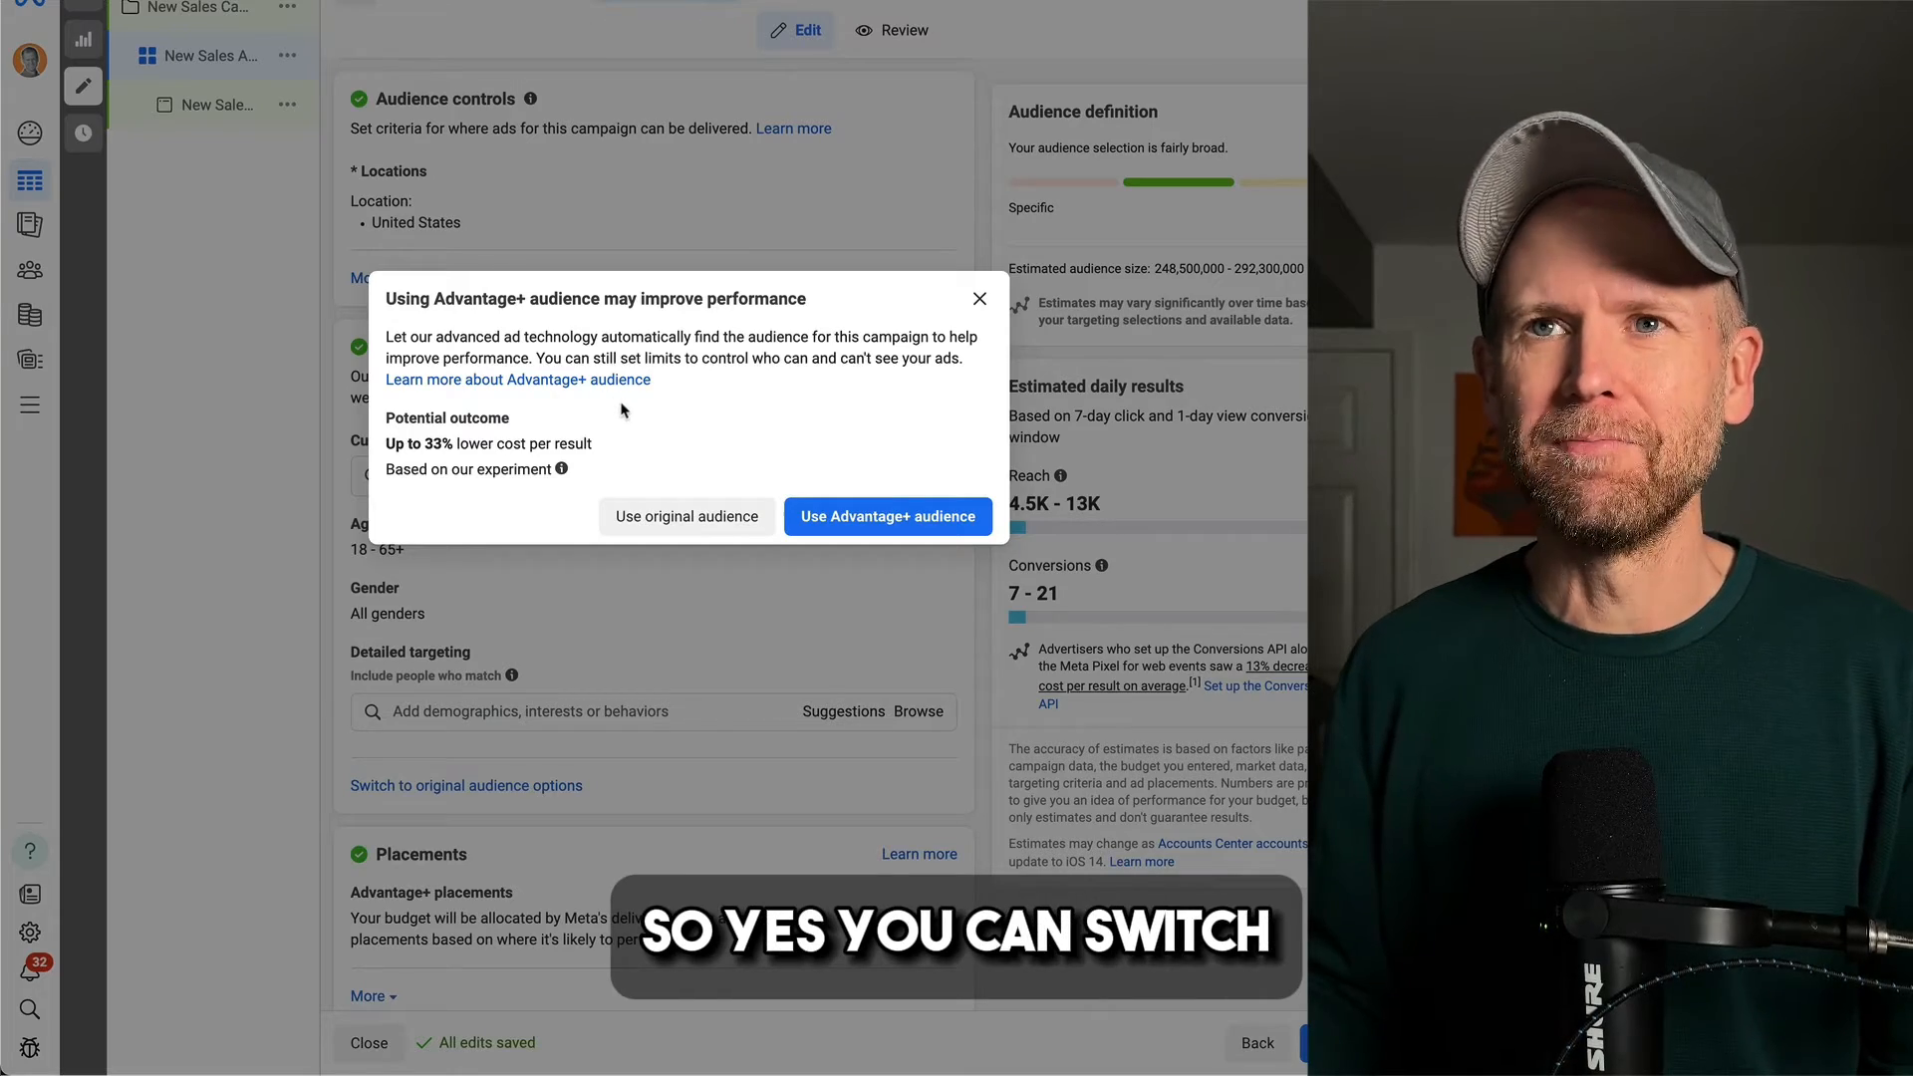
pyautogui.click(685, 516)
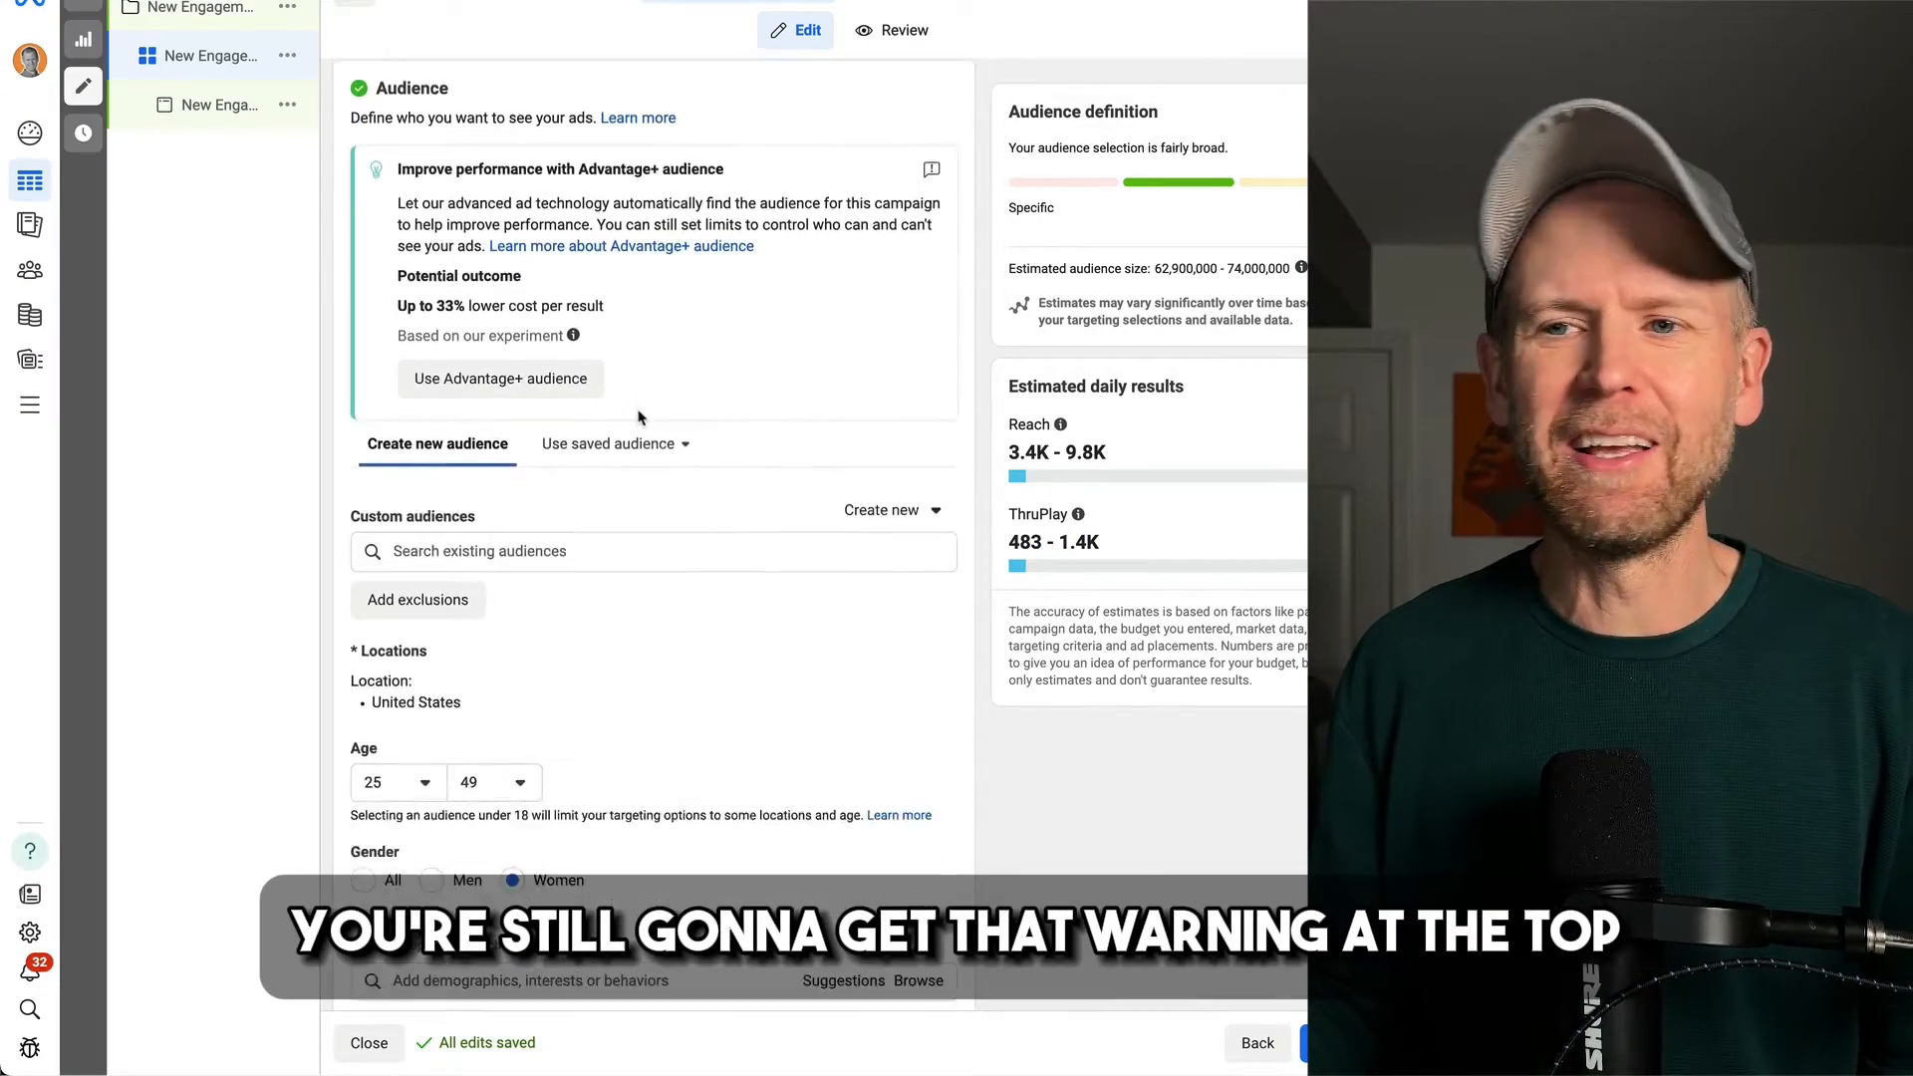
pyautogui.scroll(-3)
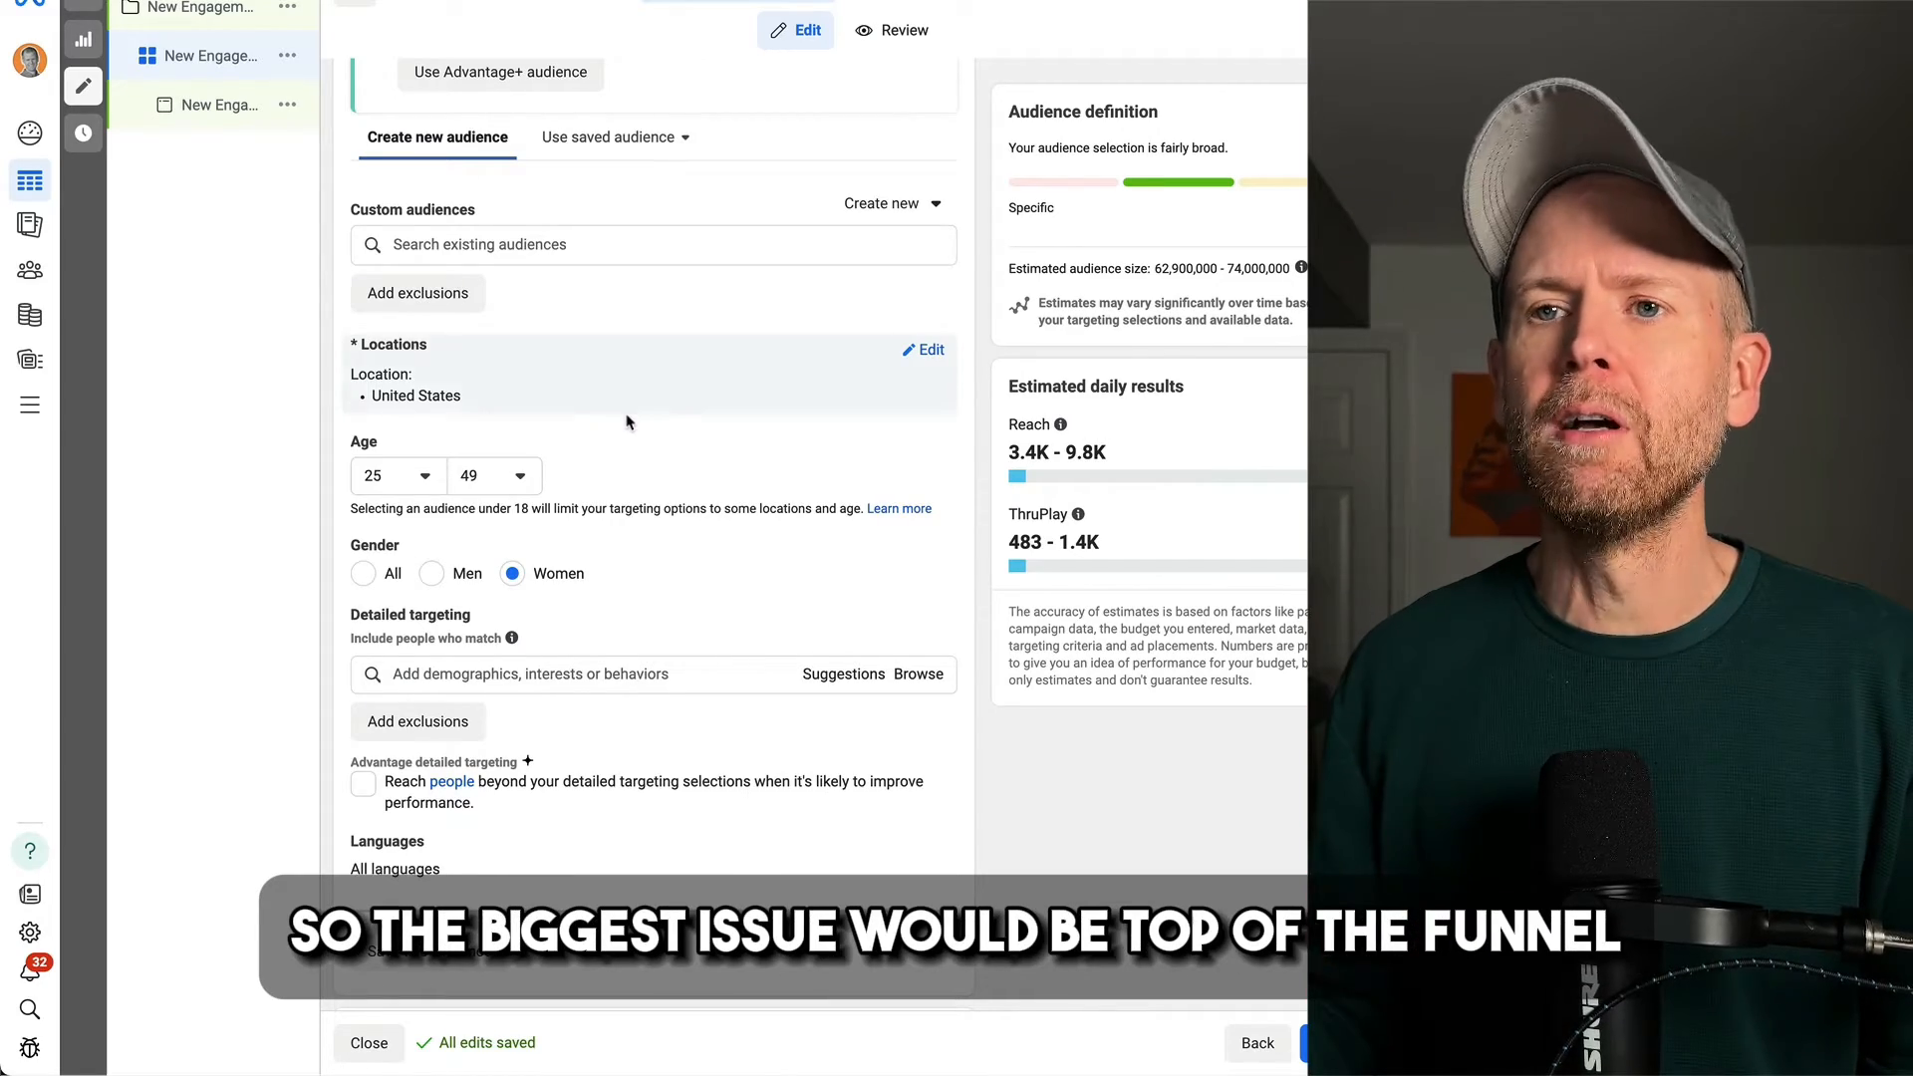
pyautogui.scroll(3)
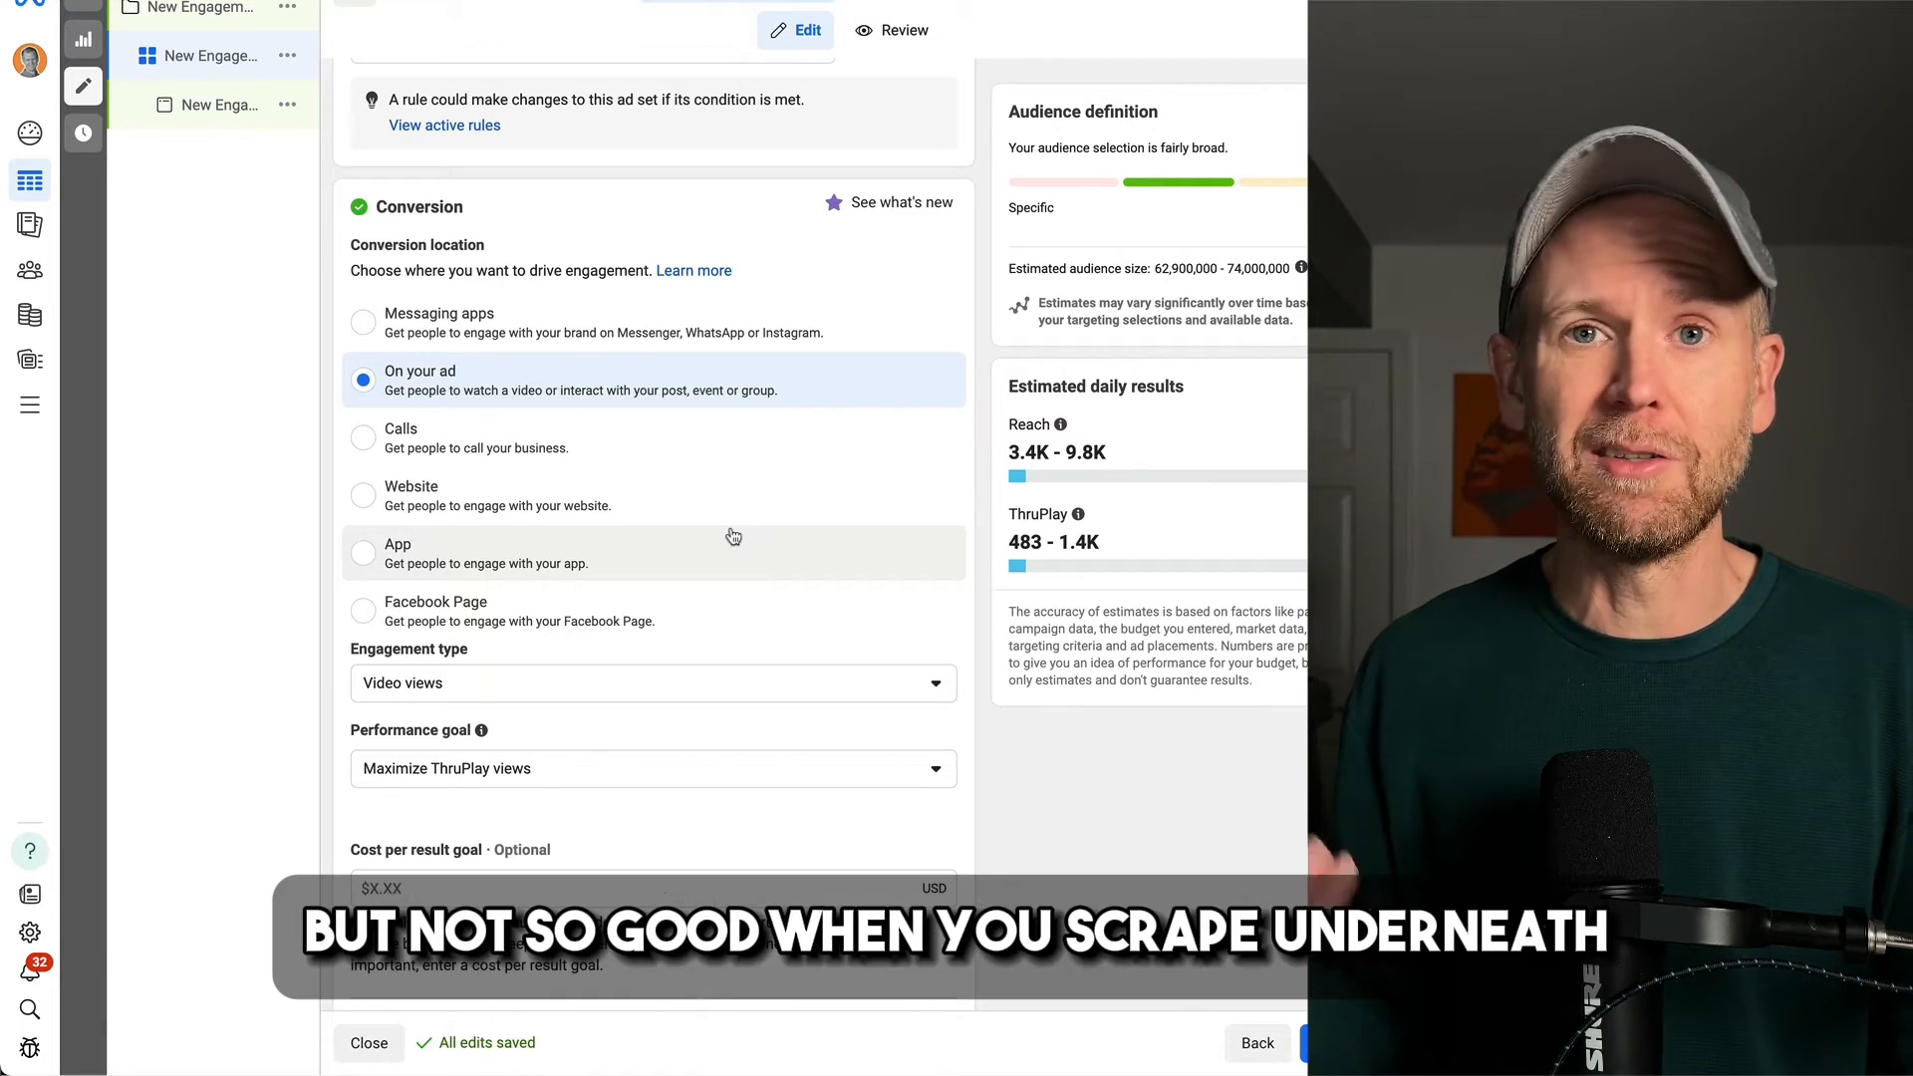
# Step: Scroll the sales ad set down to the Audience controls section
pyautogui.scroll(-3)
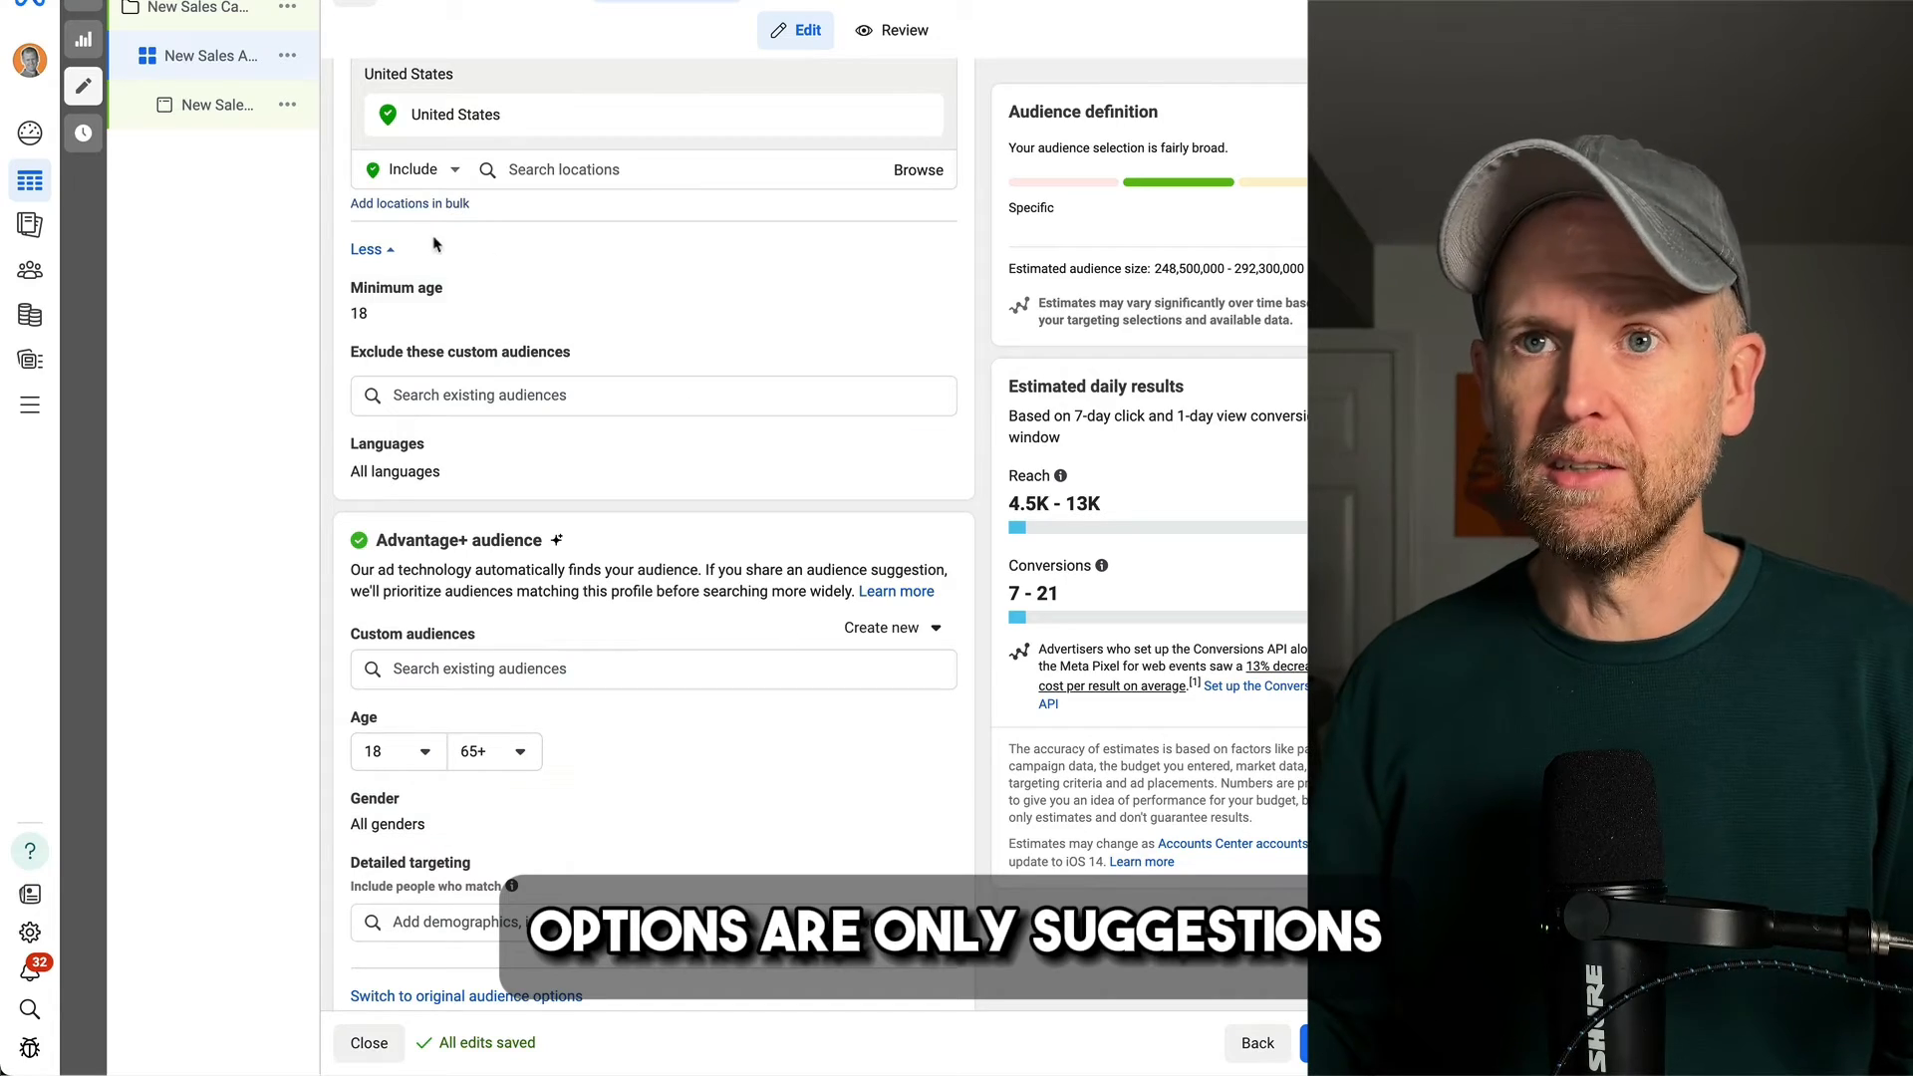
pyautogui.scroll(3)
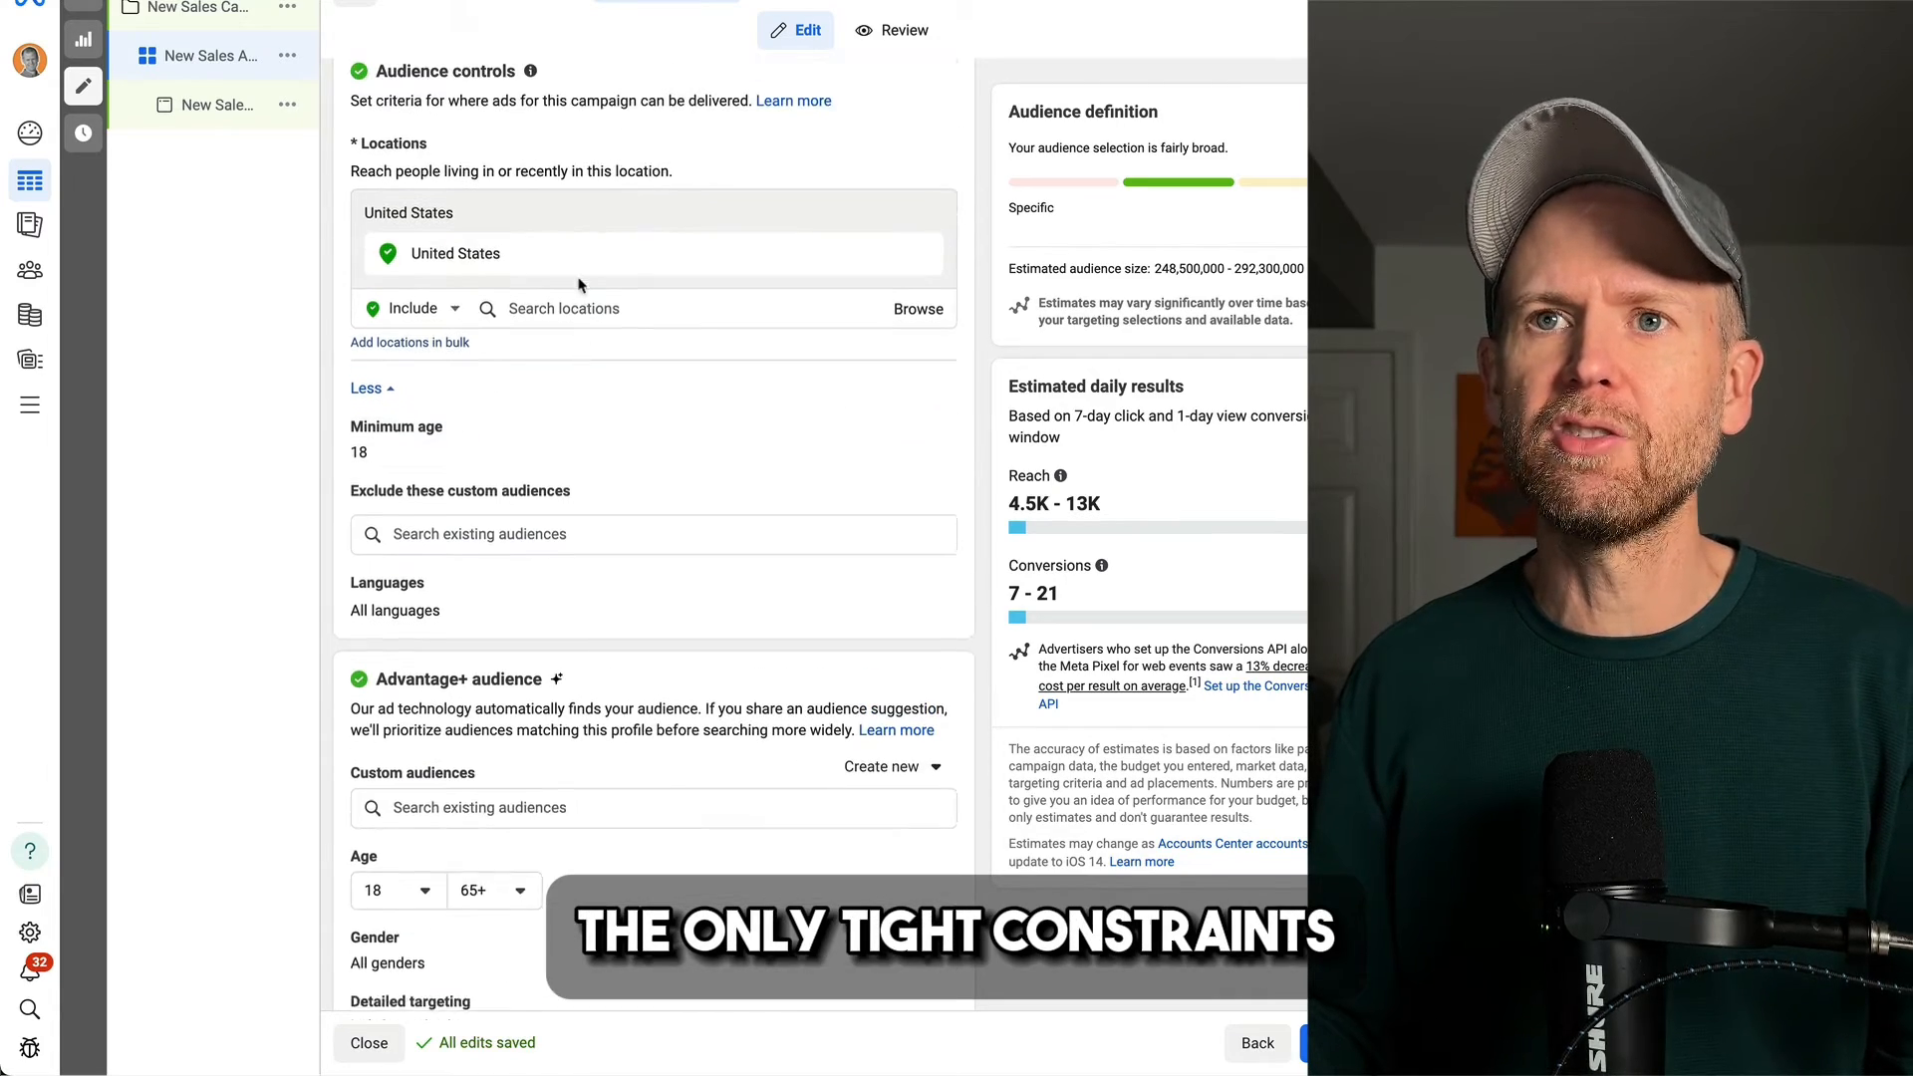
pyautogui.moveTo(449, 460)
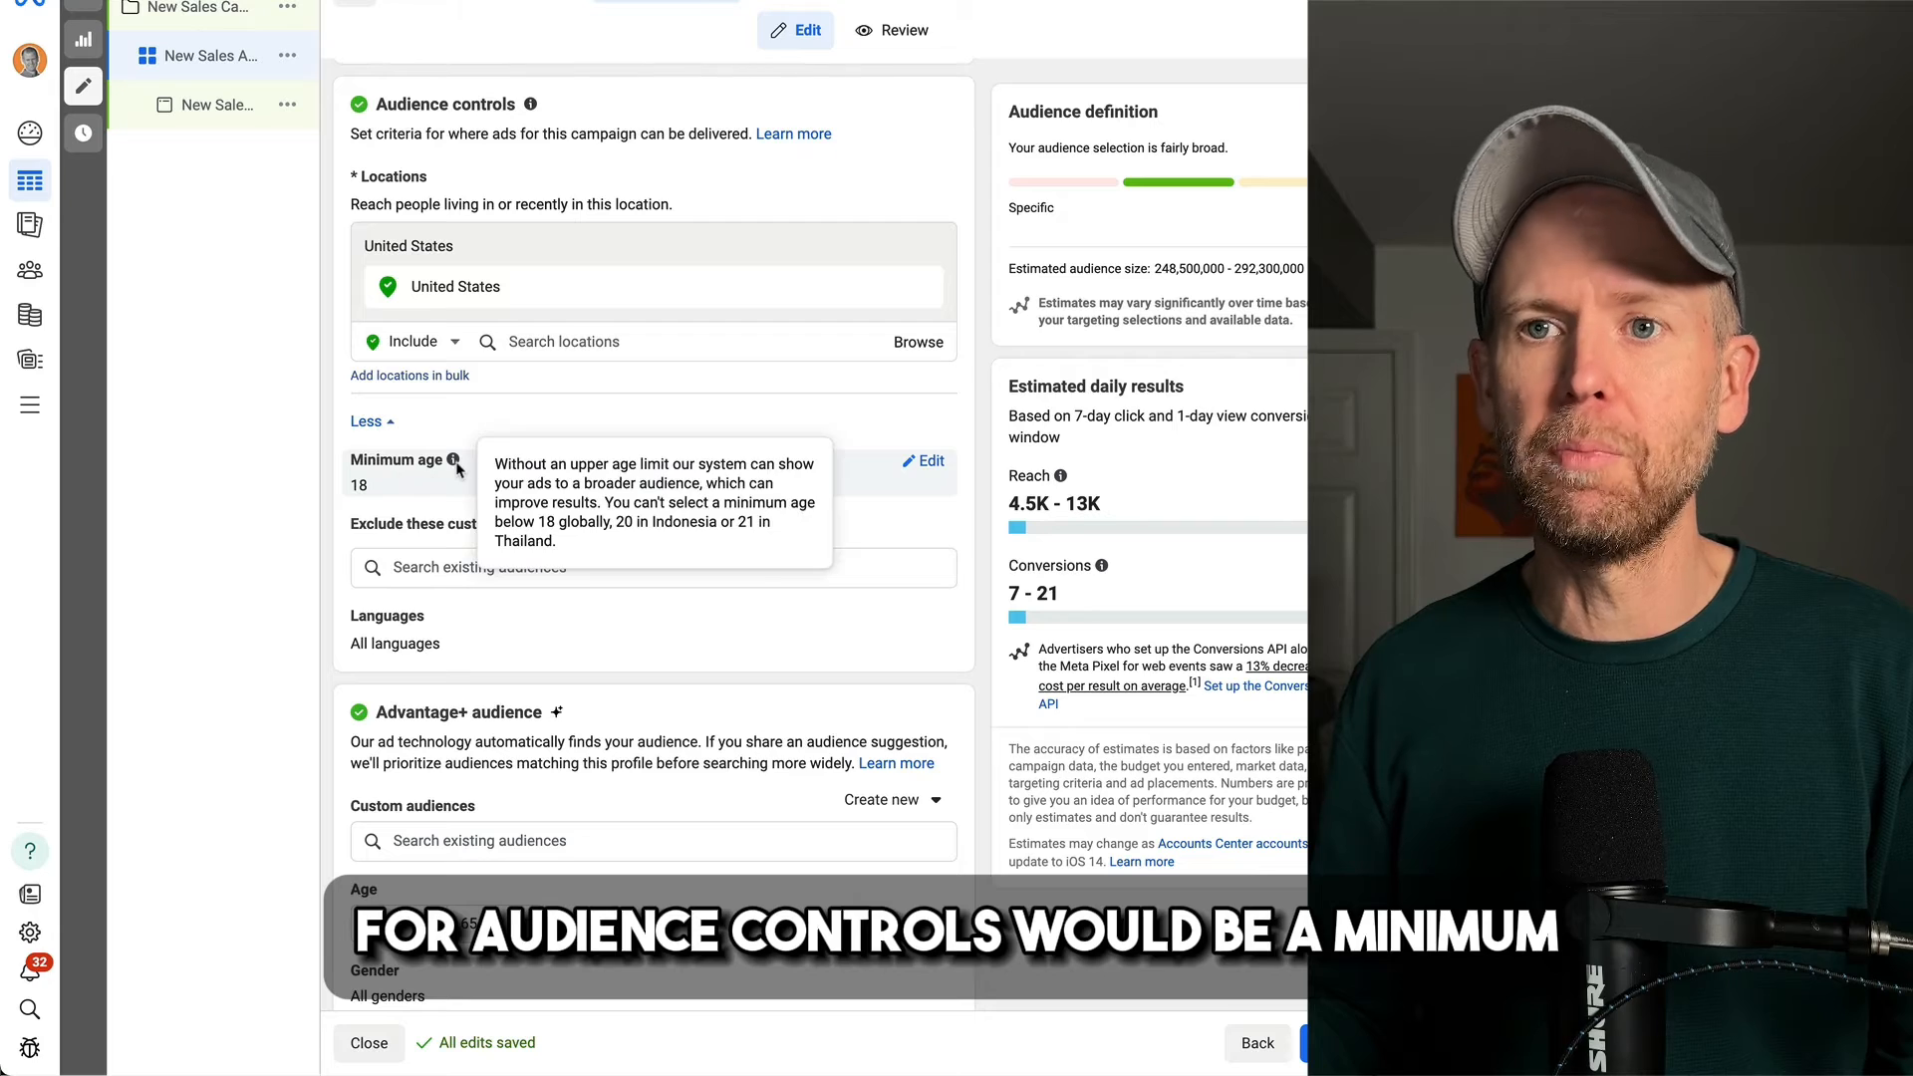
pyautogui.moveTo(533, 505)
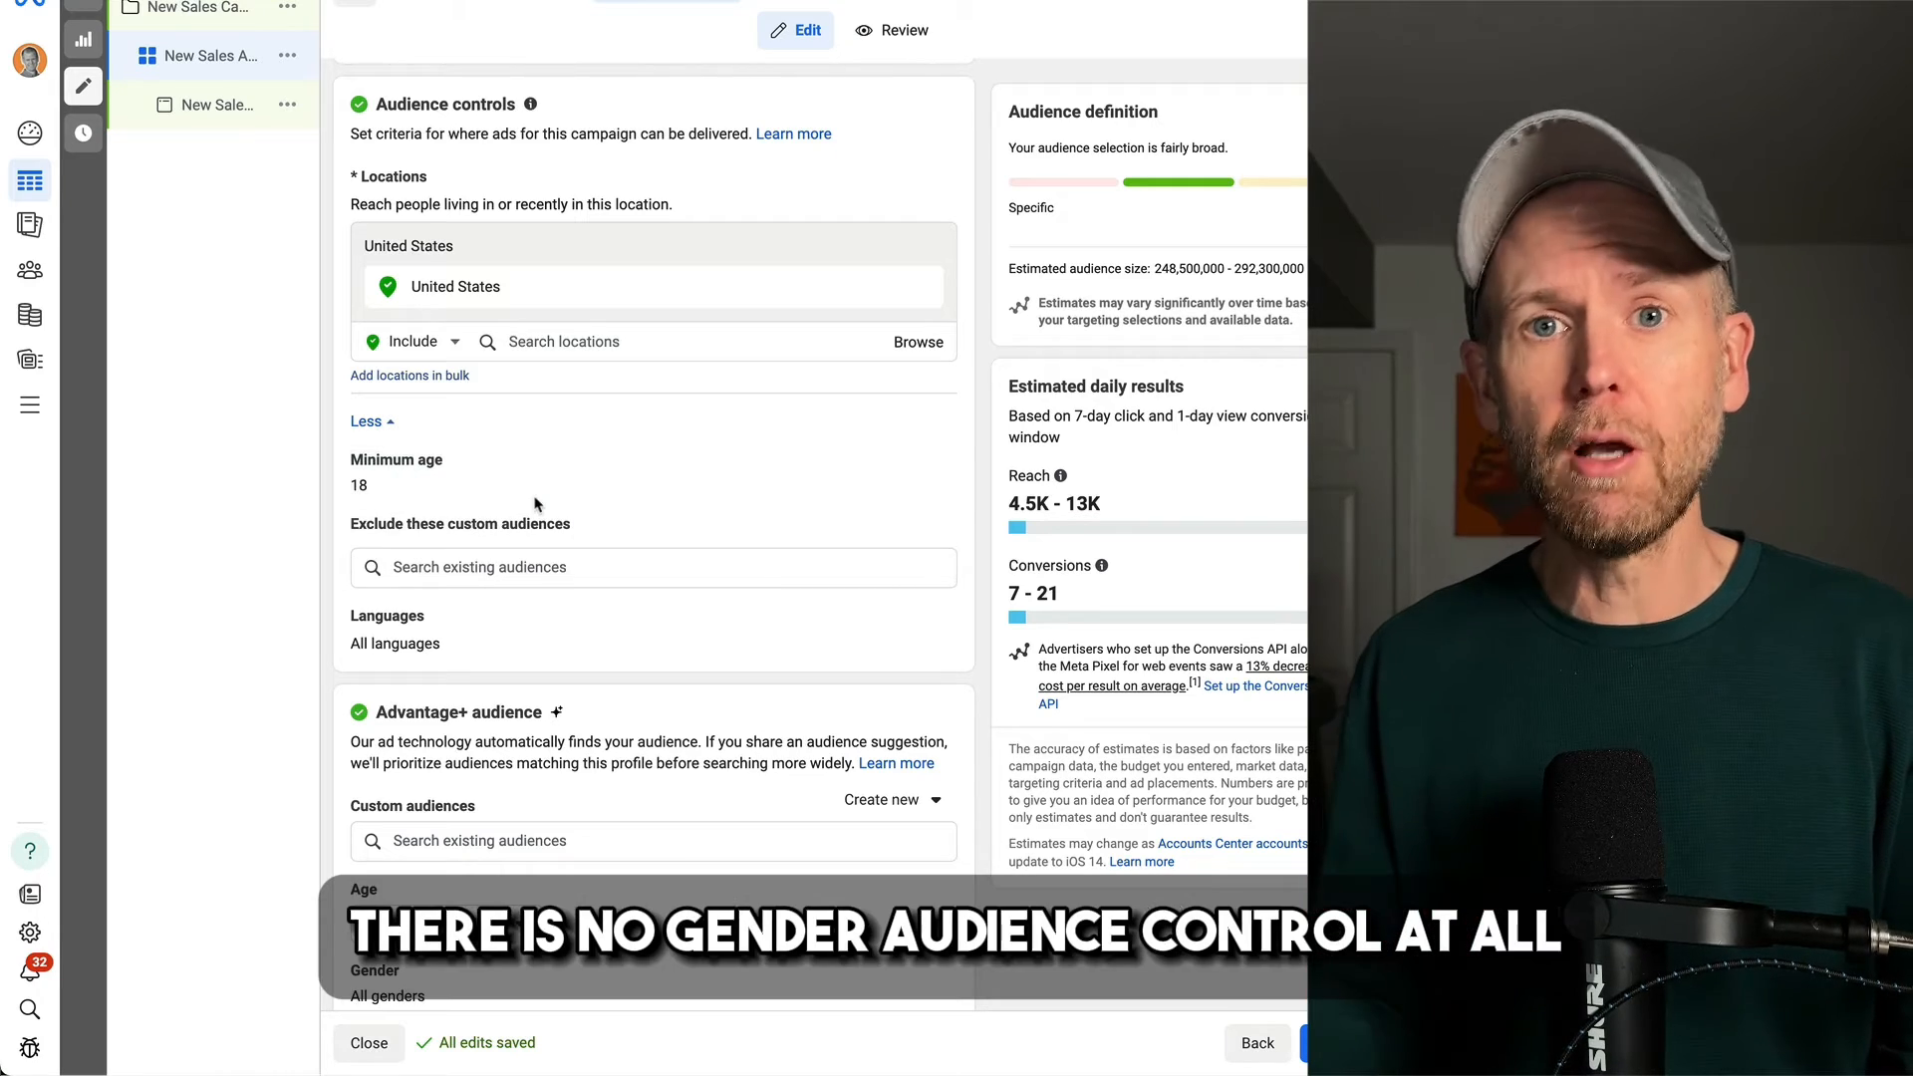